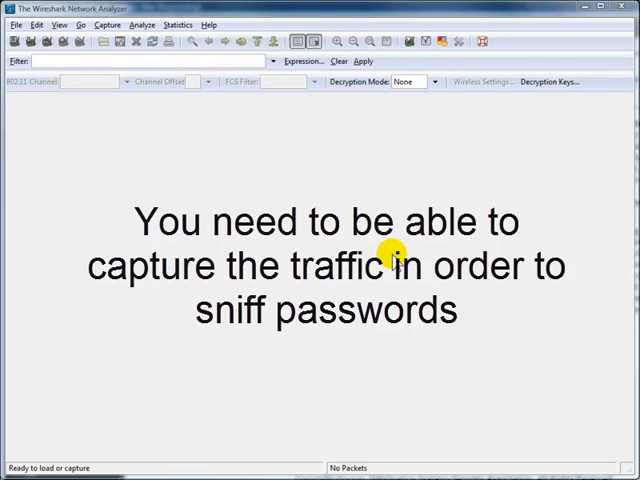
# Show the Capture Interfaces list with the NVIDIA adapter's live packet counts.
pyautogui.click(12, 40)
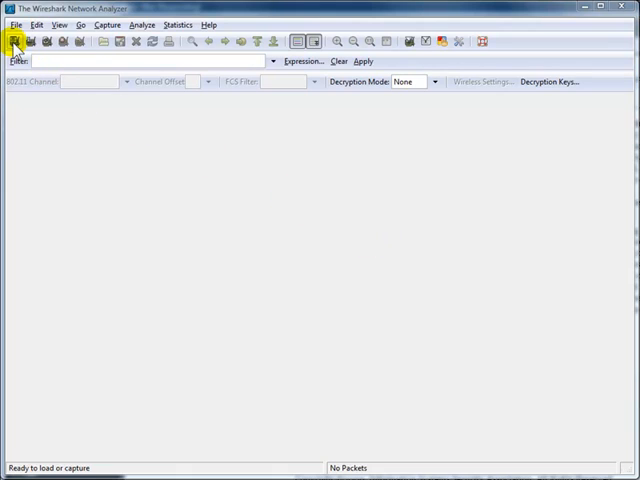
pyautogui.click(14, 40)
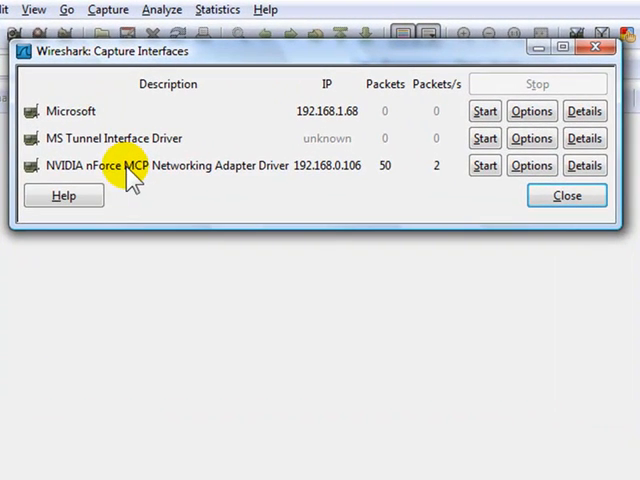
pyautogui.moveTo(48, 160)
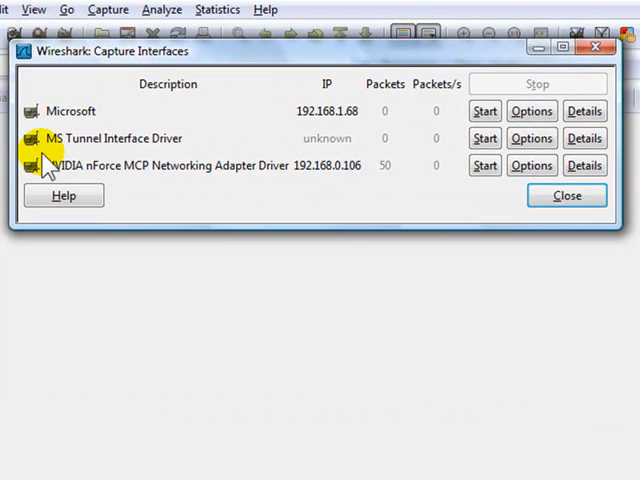
pyautogui.moveTo(216, 186)
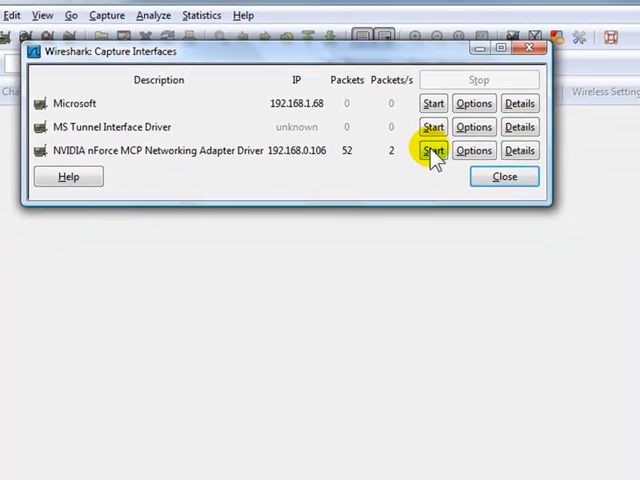
# Start capturing on the NVIDIA adapter with capture filter 'host 192.168.0.105'.
pyautogui.click(432, 150)
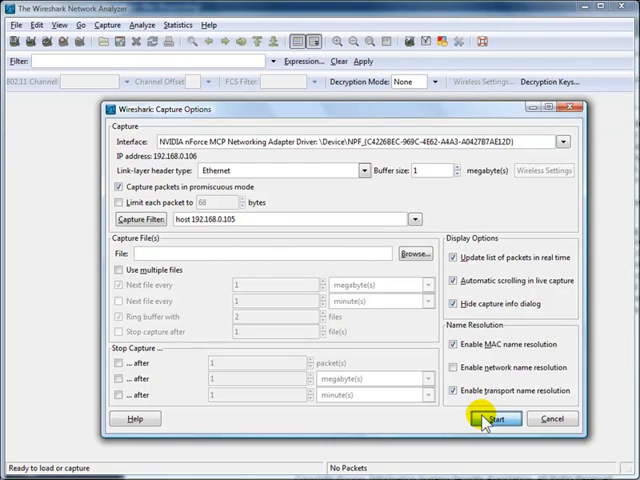
pyautogui.click(496, 420)
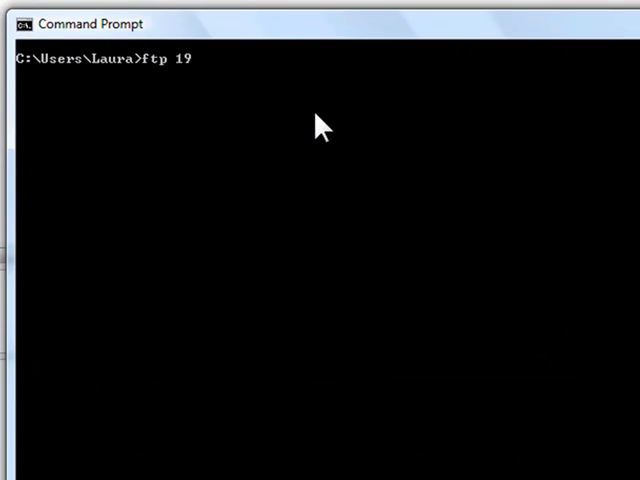
# FTP to 192.168.0.105, log in as laura, run ls, then quit the session.
pyautogui.write('2.168')
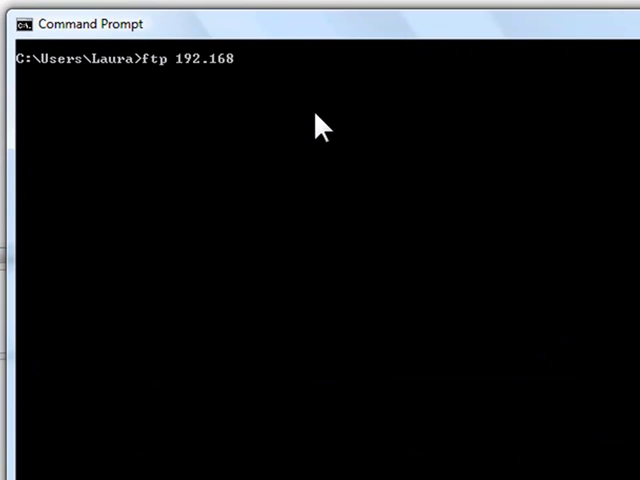
pyautogui.press('enter')
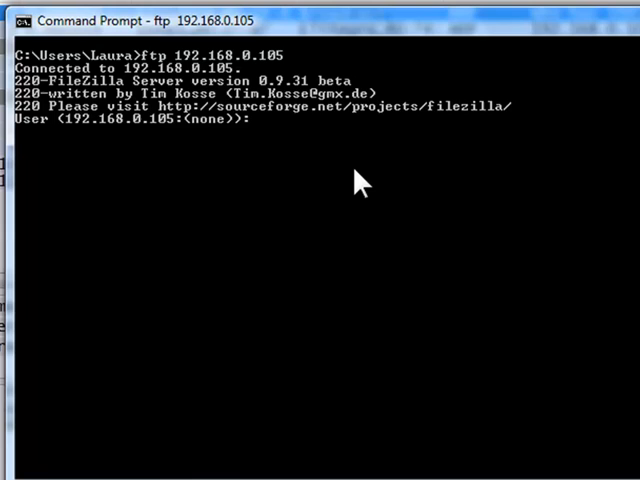
pyautogui.write('laura')
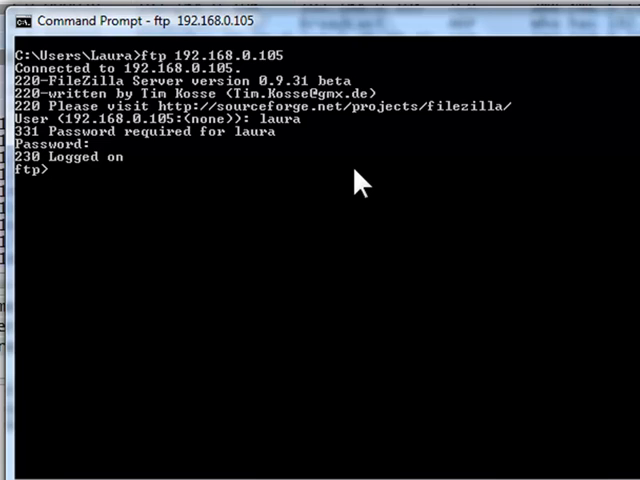
pyautogui.write('ls')
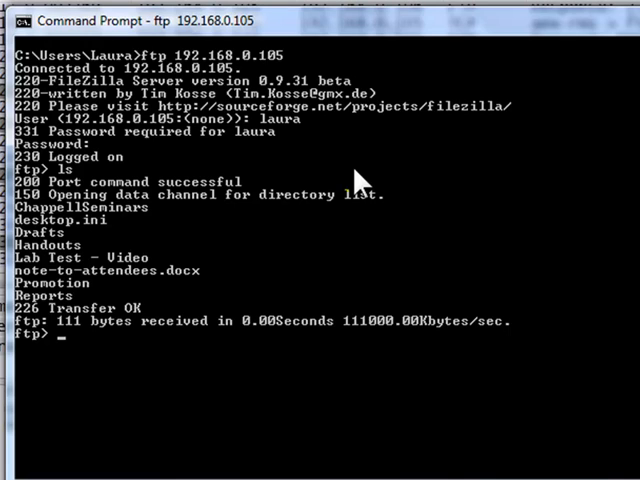
pyautogui.moveTo(148, 250)
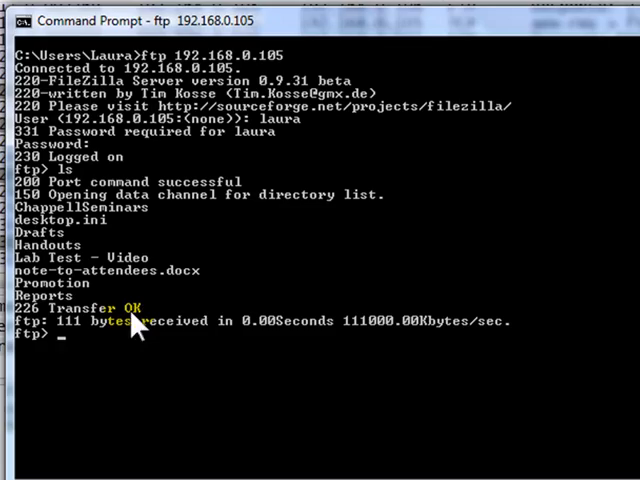
pyautogui.write('quit')
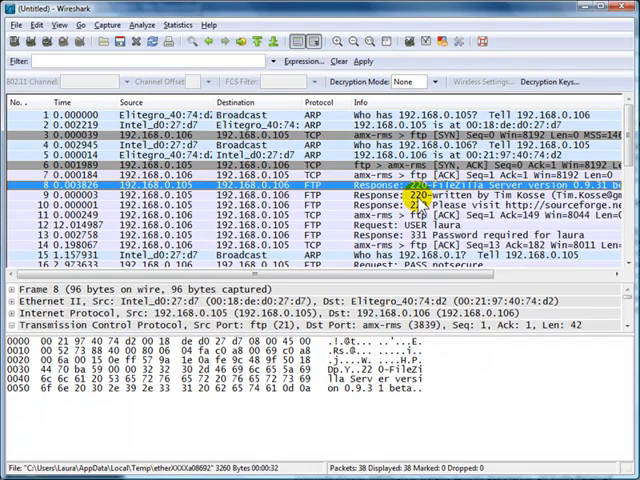
# Select the 'Request: USER' packet and view its TCP details.
pyautogui.click(300, 212)
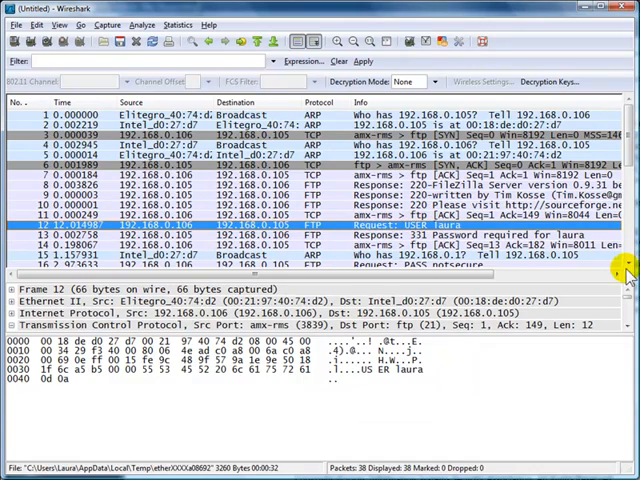
pyautogui.scroll(-3)
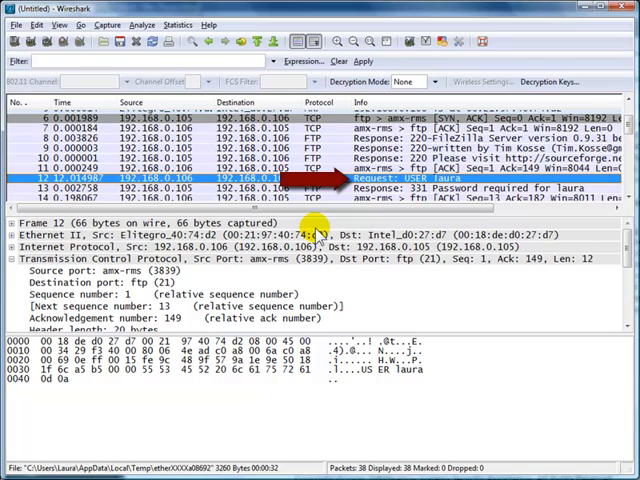
pyautogui.click(10, 258)
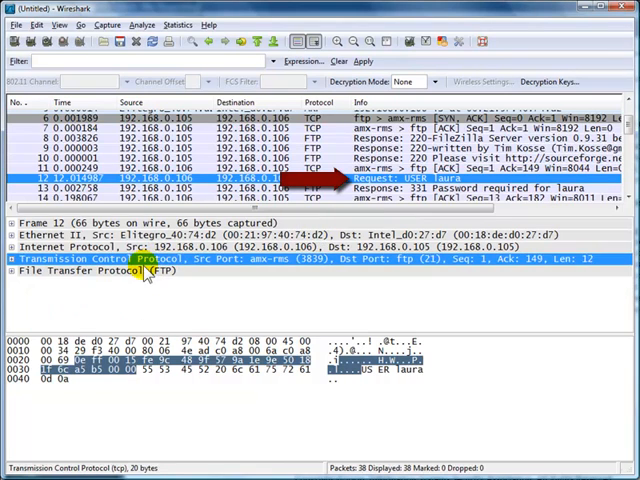
pyautogui.click(8, 270)
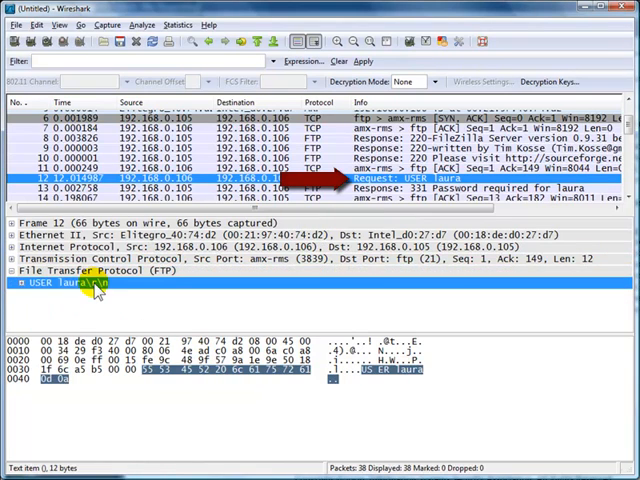
pyautogui.click(12, 296)
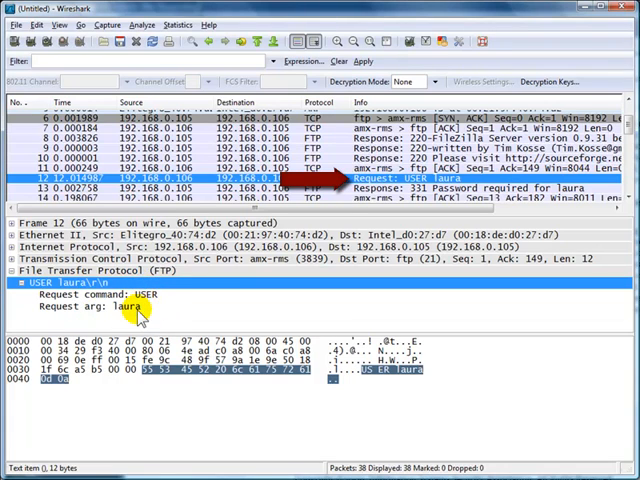
pyautogui.scroll(-3)
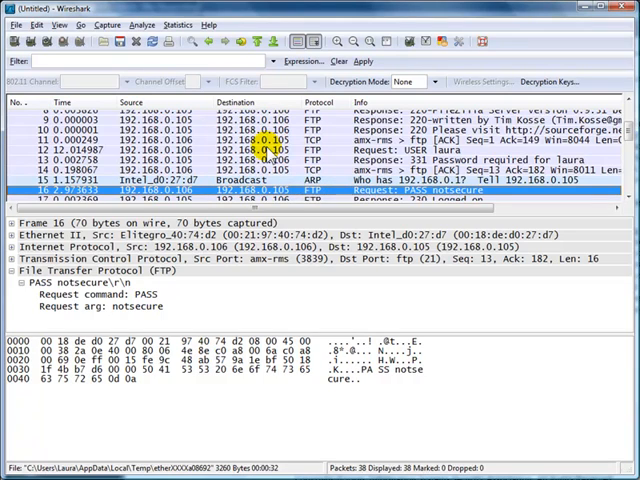
# Follow the TCP stream of the PASS packet to see the whole FTP conversation.
pyautogui.rightClick(280, 190)
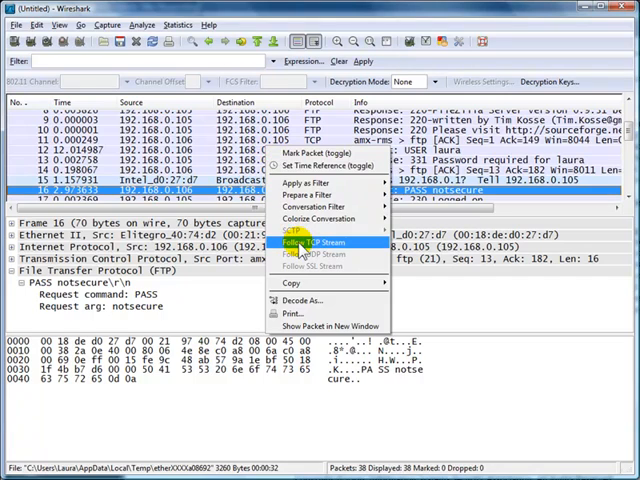
pyautogui.moveTo(318, 240)
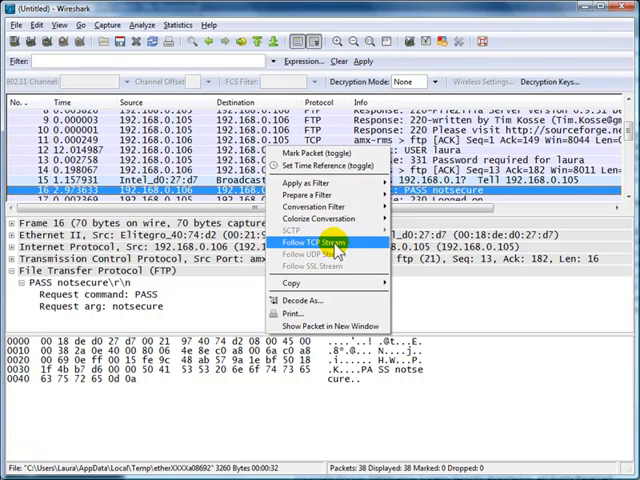
pyautogui.click(316, 244)
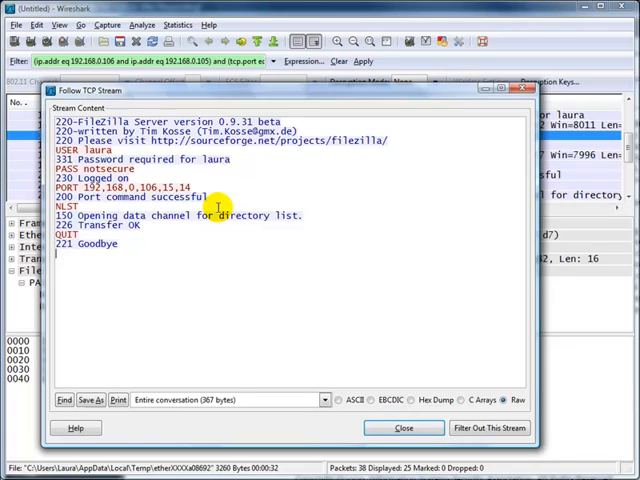
pyautogui.moveTo(132, 122)
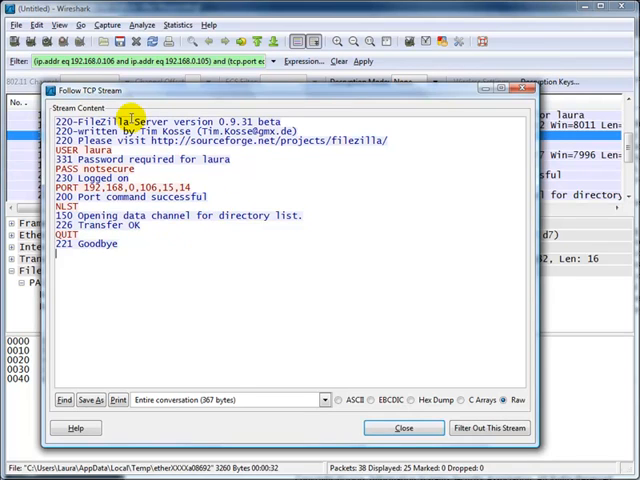
pyautogui.doubleClick(176, 132)
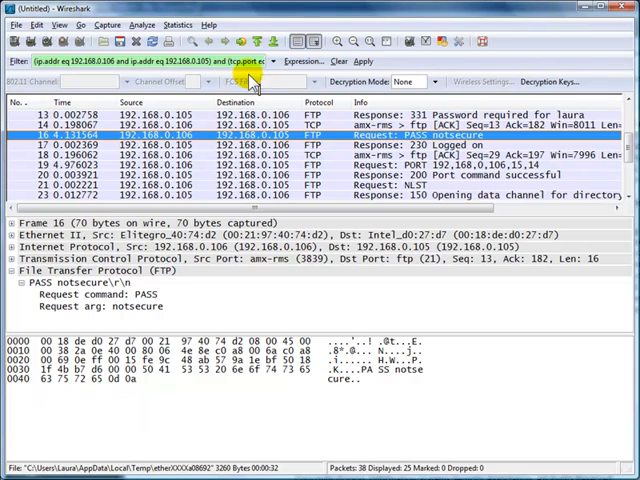
# Clear the display filter so all captured packets, including ARP, reappear.
pyautogui.click(336, 60)
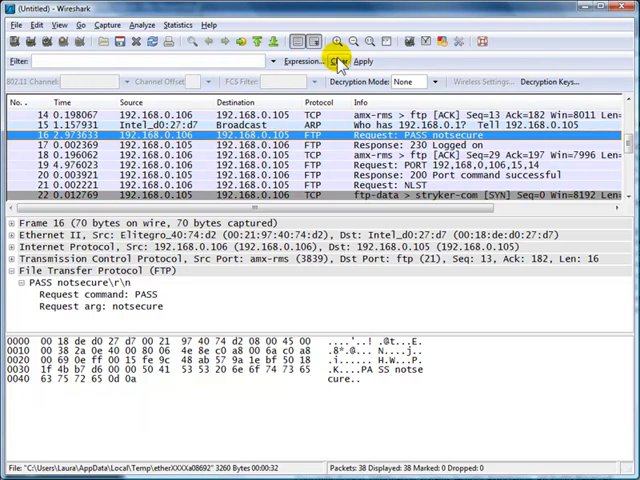